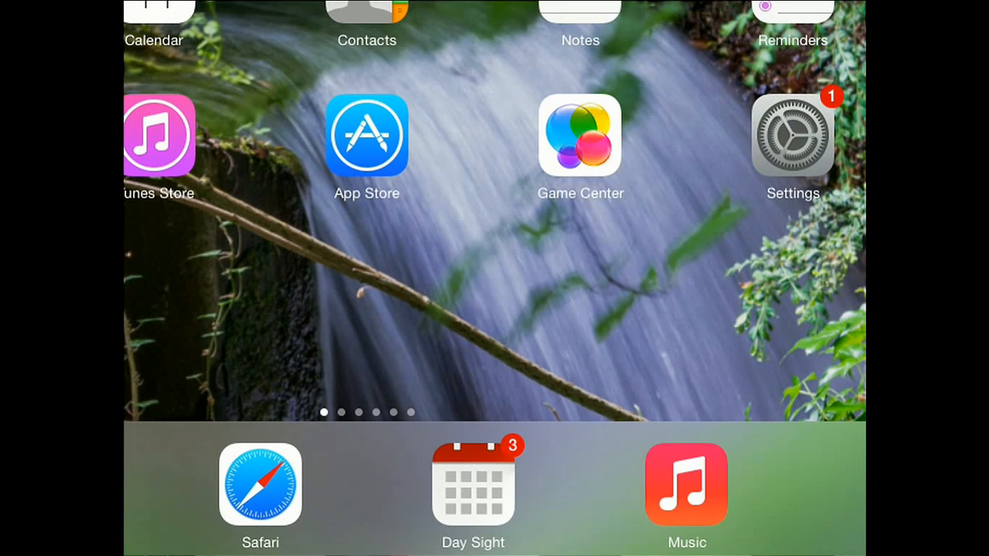
Launch Settings from the magnified home screen.
click(791, 136)
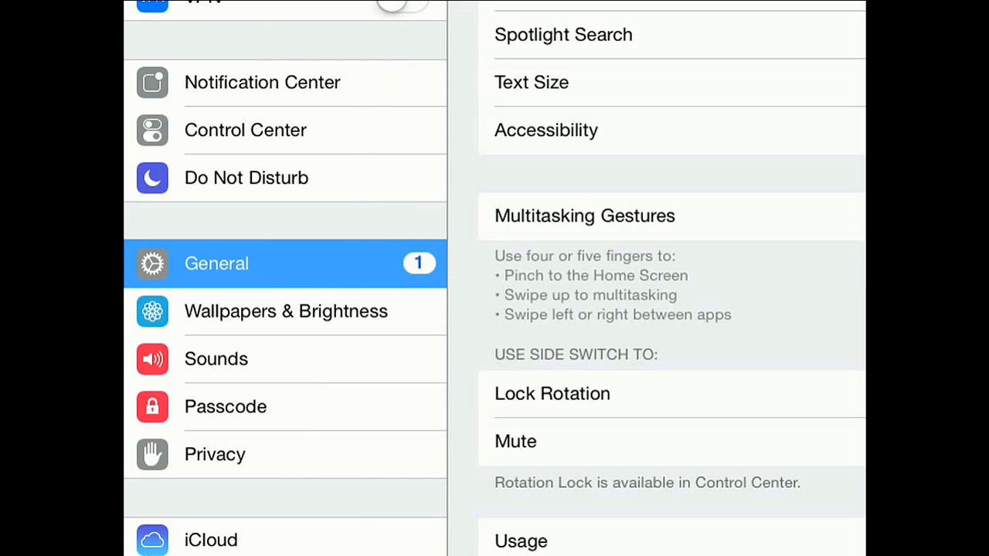
Scroll through General's Accessibility options down toward Zoom.
scroll(down, 3)
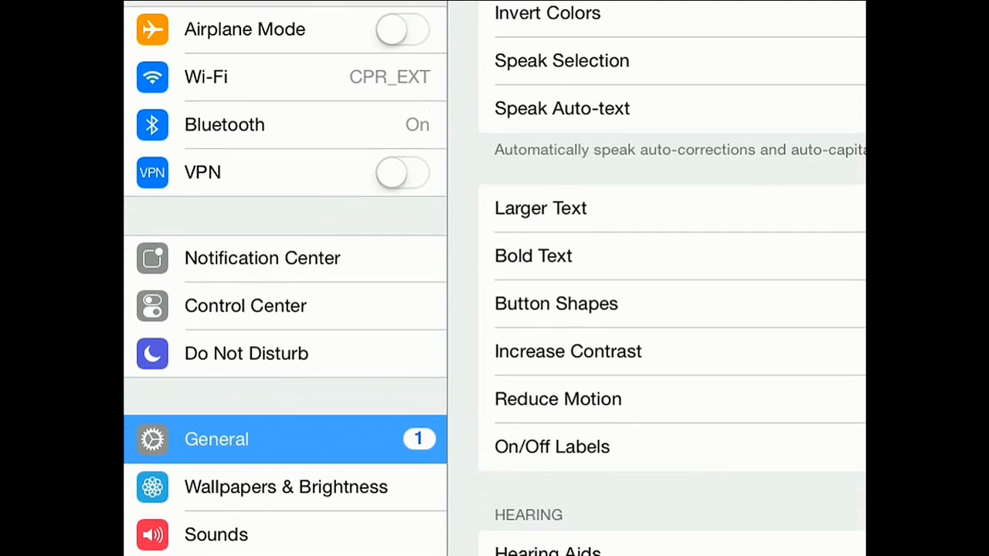
scroll(down, 3)
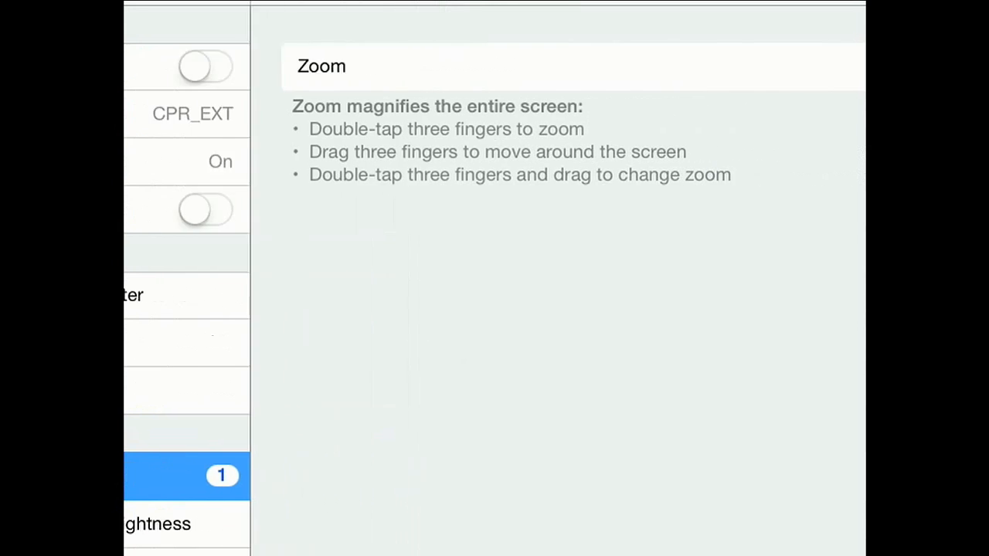
Switch the Zoom toggle off and return to the normal-size home screen.
click(791, 65)
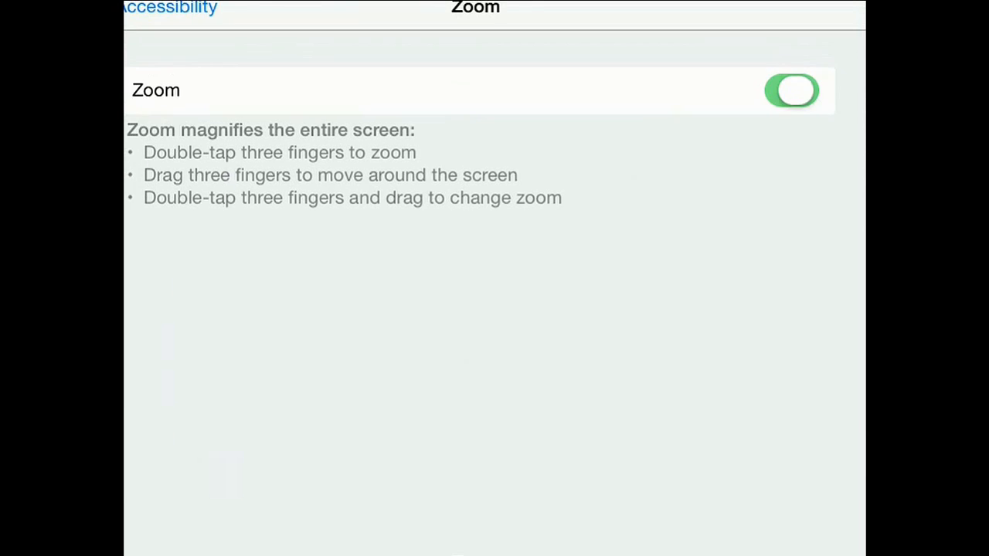
click(816, 86)
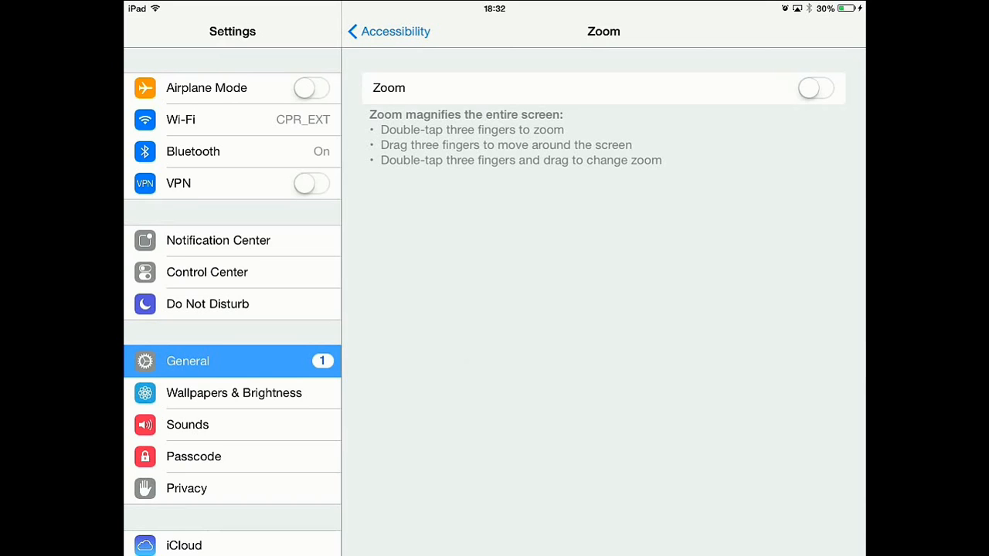
key(home)
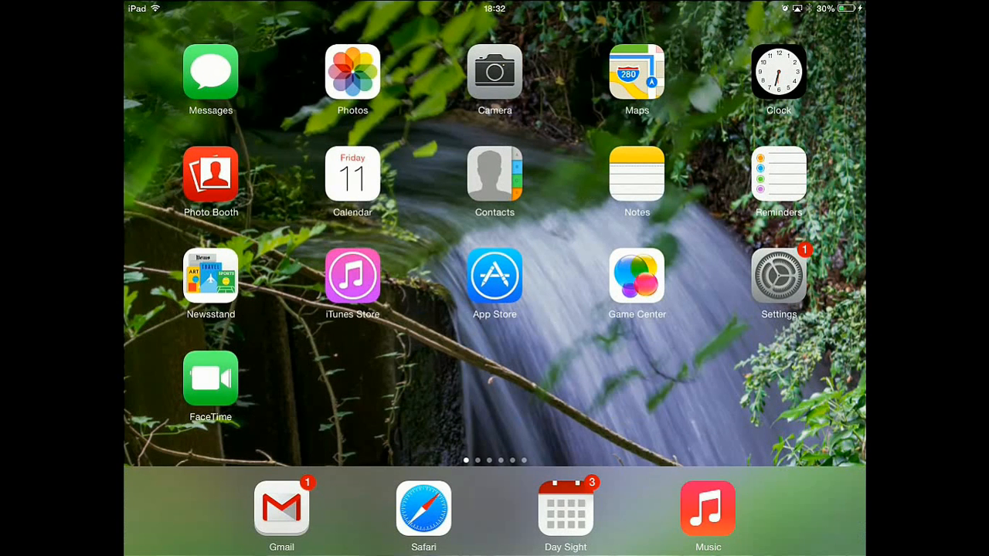